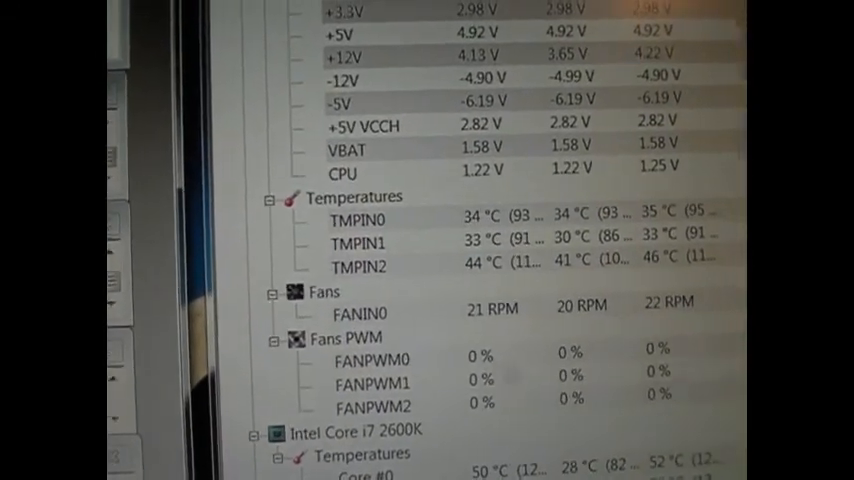
Step: Scroll the HWMonitor sensor tree down to the Core i7 2600K Core #0–#3 temperatures
{"action": "scroll", "scroll_direction": "down", "scroll_amount": 3}
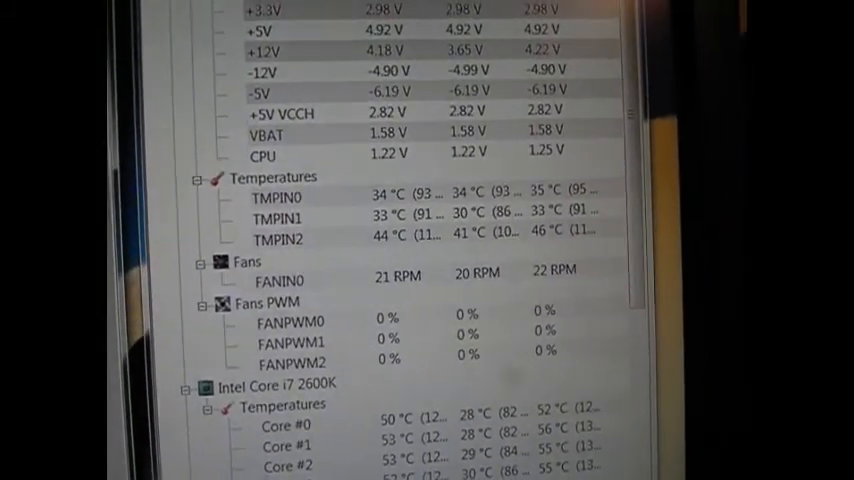
{"action": "scroll", "scroll_direction": "down", "scroll_amount": 3}
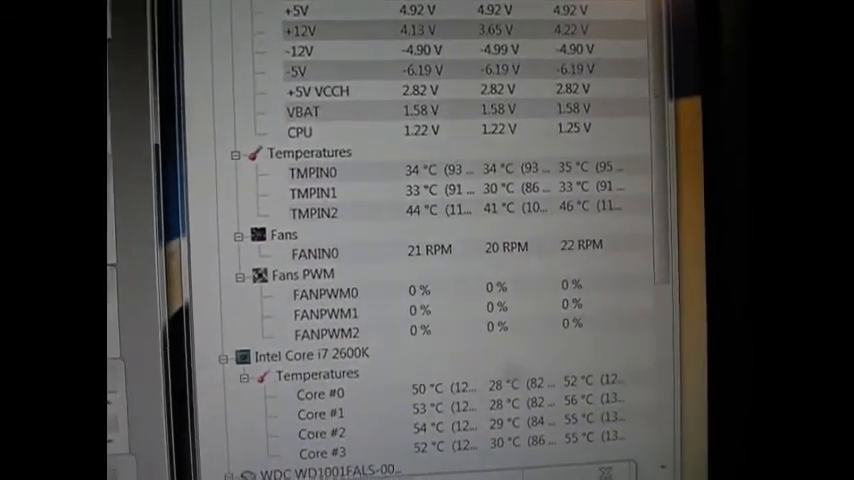
{"action": "scroll", "scroll_direction": "down", "scroll_amount": 3}
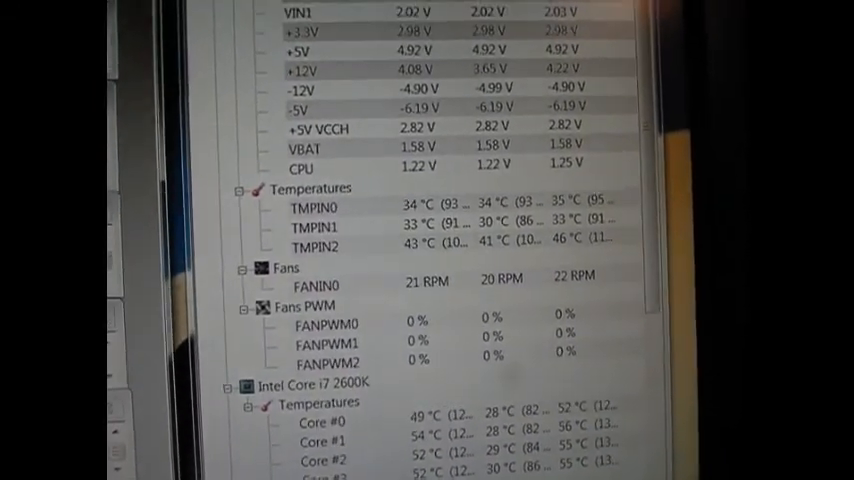
{"action": "scroll", "scroll_direction": "down", "scroll_amount": 3}
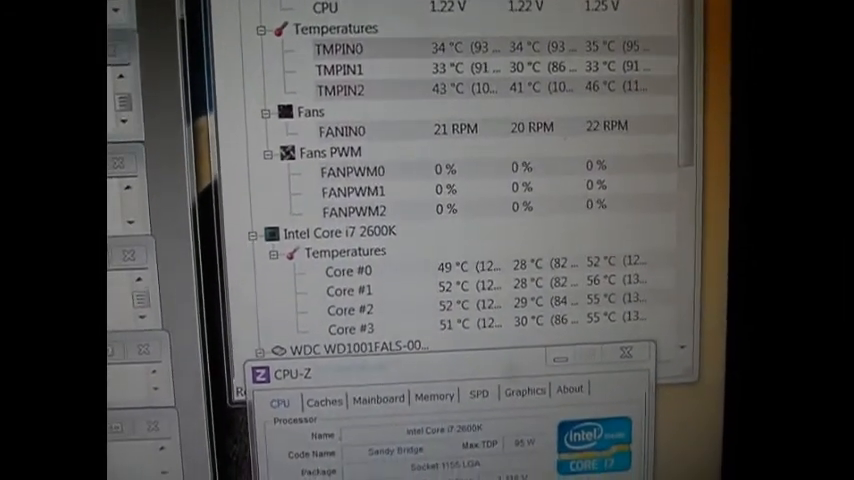
{"action": "scroll", "scroll_direction": "down", "scroll_amount": 3}
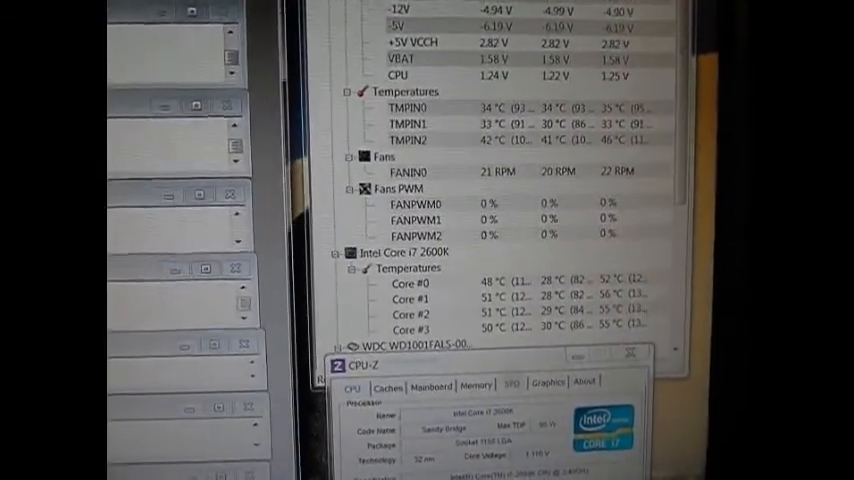
{"action": "scroll", "scroll_direction": "down", "scroll_amount": 3}
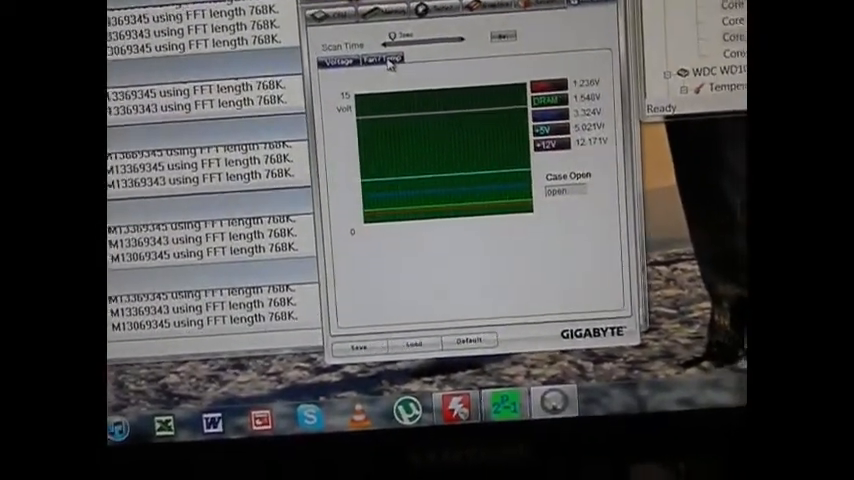
Step: Switch EasyTune 6 to the Hardware Monitor voltage page with its live graph
{"action": "left_click", "coordinate": [388, 40]}
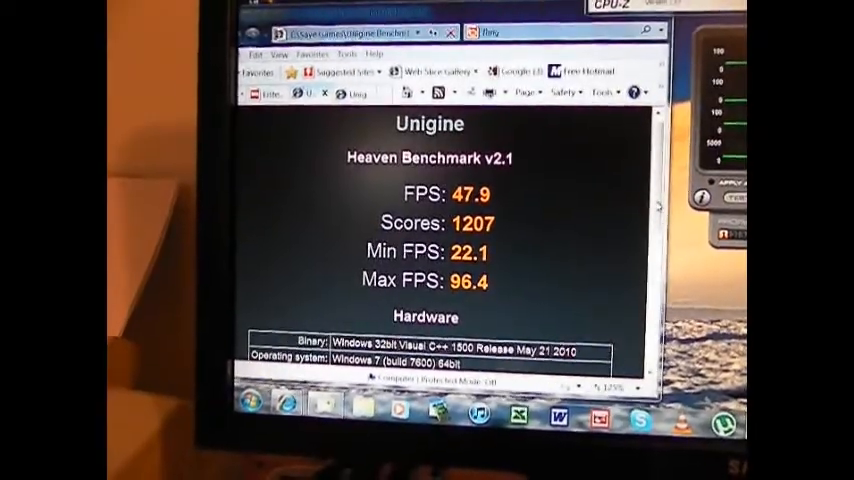
Step: Scroll the Heaven results page showing 47.9 FPS average and score 1207
{"action": "scroll", "scroll_direction": "down", "scroll_amount": 3}
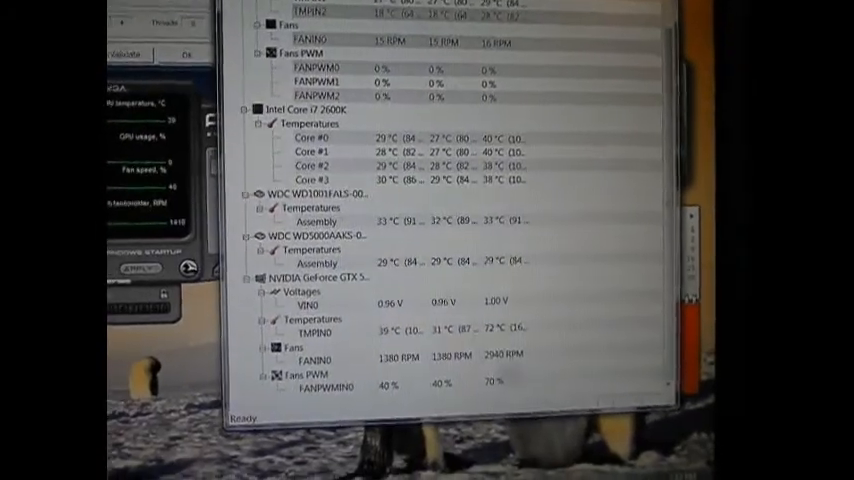
Step: Scroll HWMonitor to the Core i7 2600K core temperatures beside drive and GPU sensors
{"action": "scroll", "scroll_direction": "down", "scroll_amount": 3}
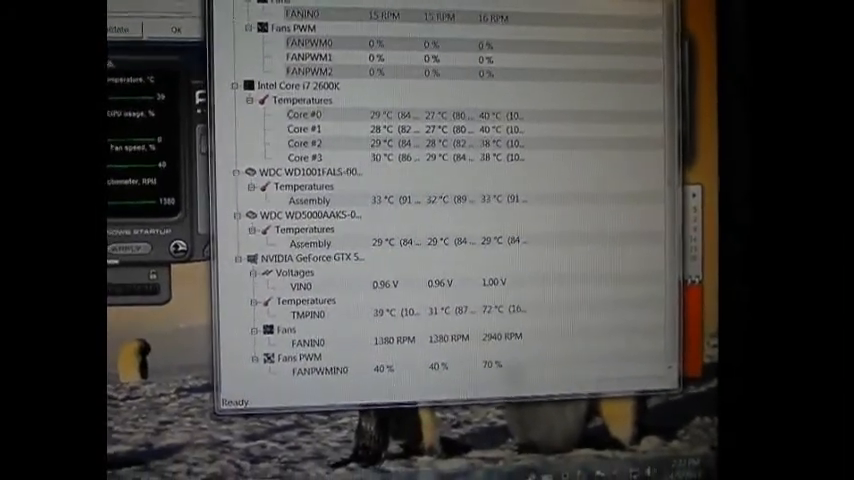